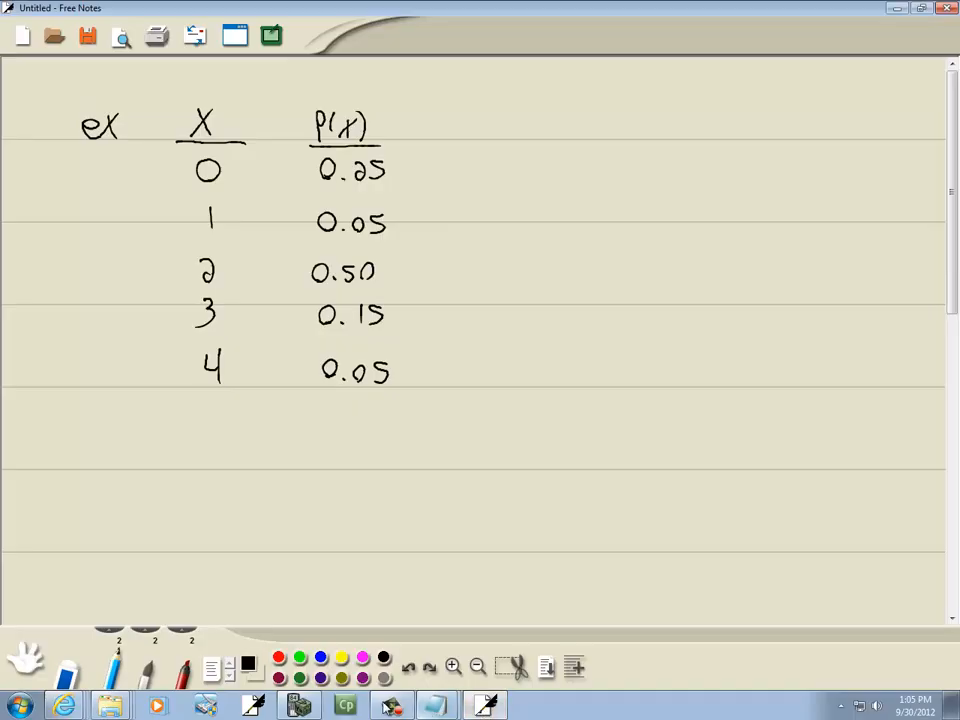
Step: Review the handwritten X/P(x) table, then switch to TI-SmartView from the taskbar
{"action": "left_click", "coordinate": [294, 703]}
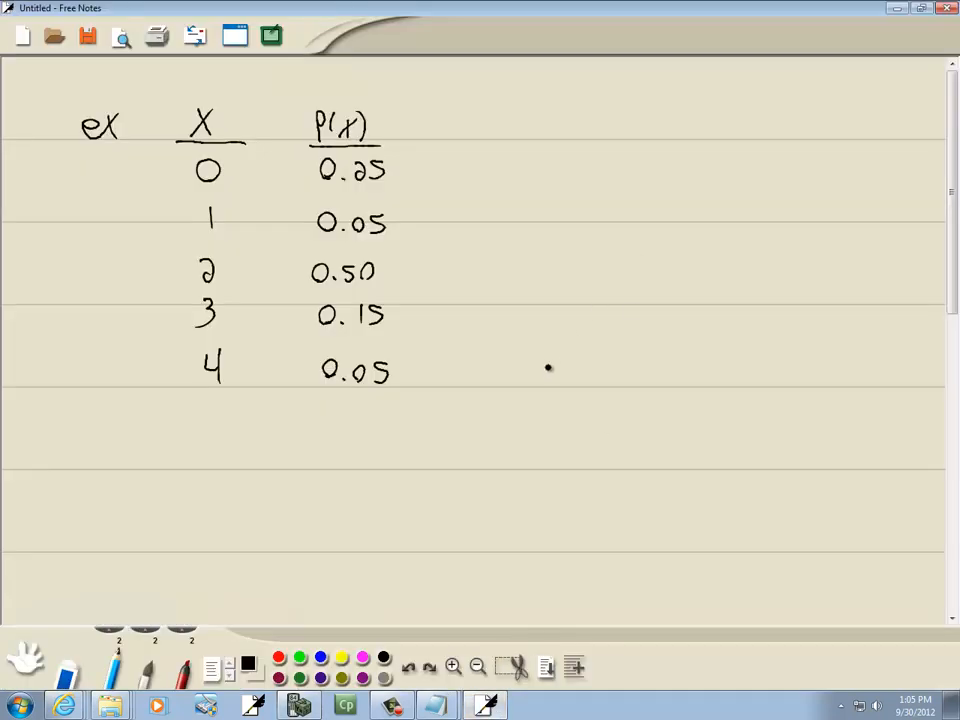
{"action": "mouse_move", "coordinate": [175, 218]}
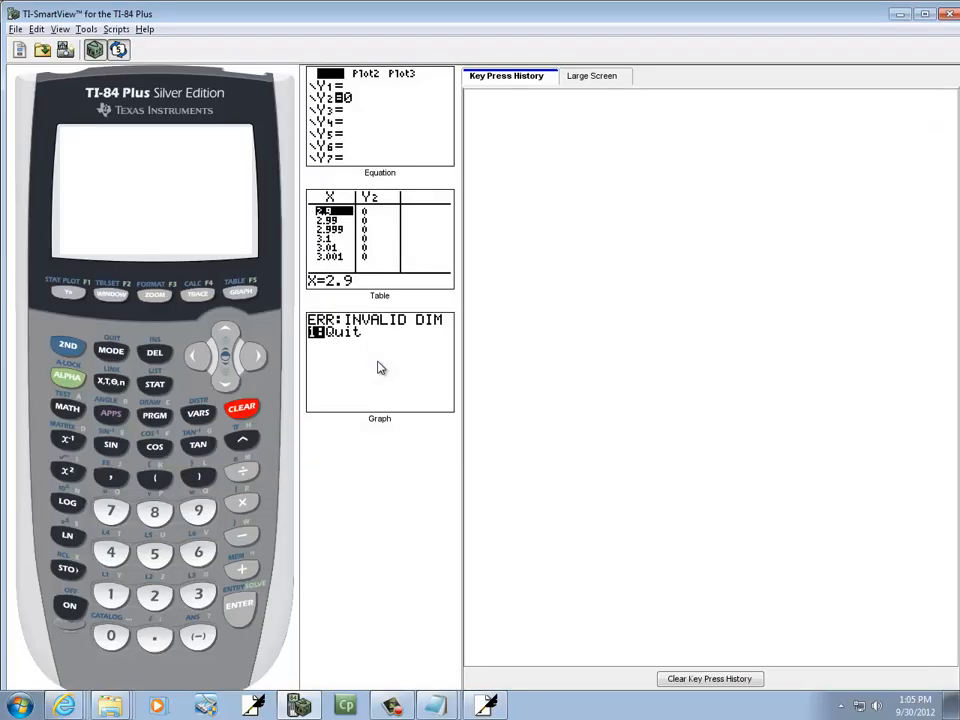
{"action": "mouse_move", "coordinate": [150, 395]}
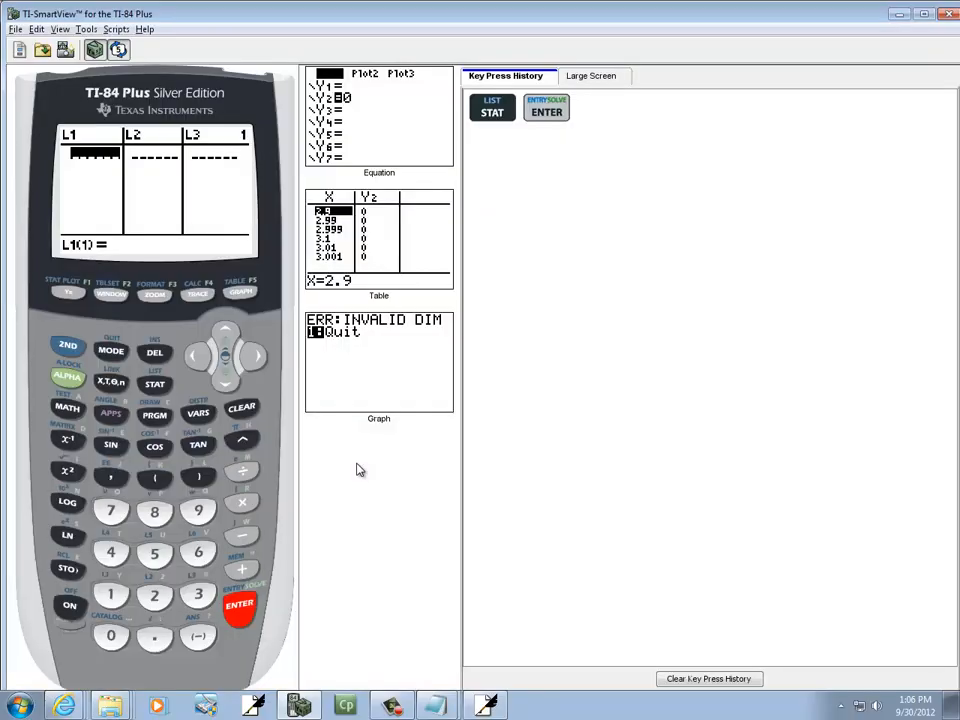
Step: Enter the X values 0, 1, 2, 3, 4 into list L1
{"action": "left_click", "coordinate": [111, 595]}
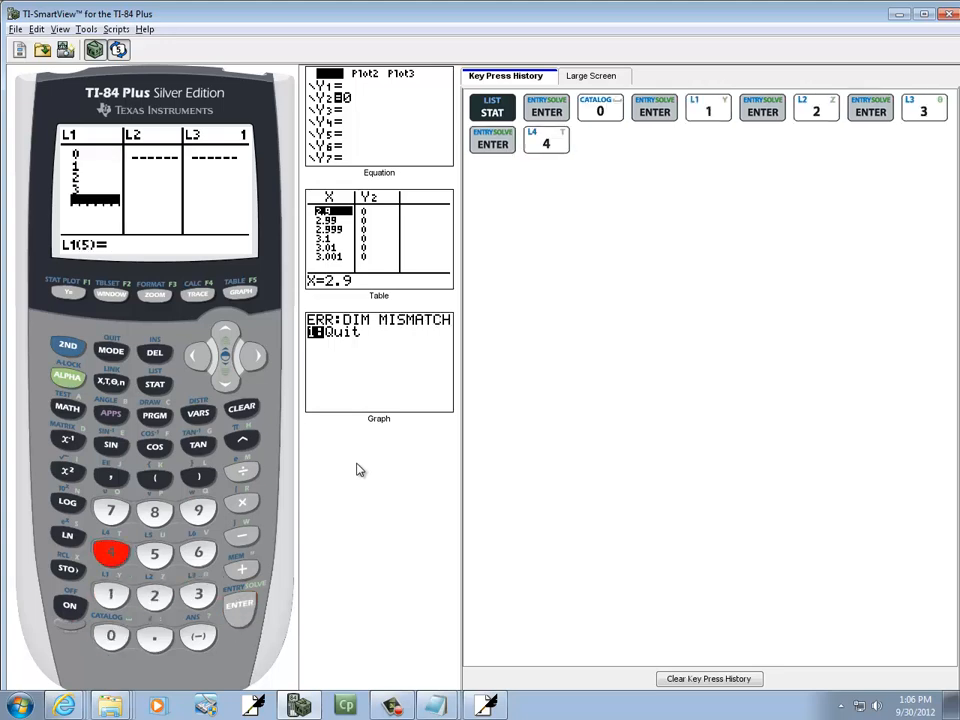
Step: Confirm the final X value 4, then enter probabilities .25, .05, .5, .15, .05 into L2
{"action": "left_click", "coordinate": [254, 355]}
{"action": "type", "text": ".25"}
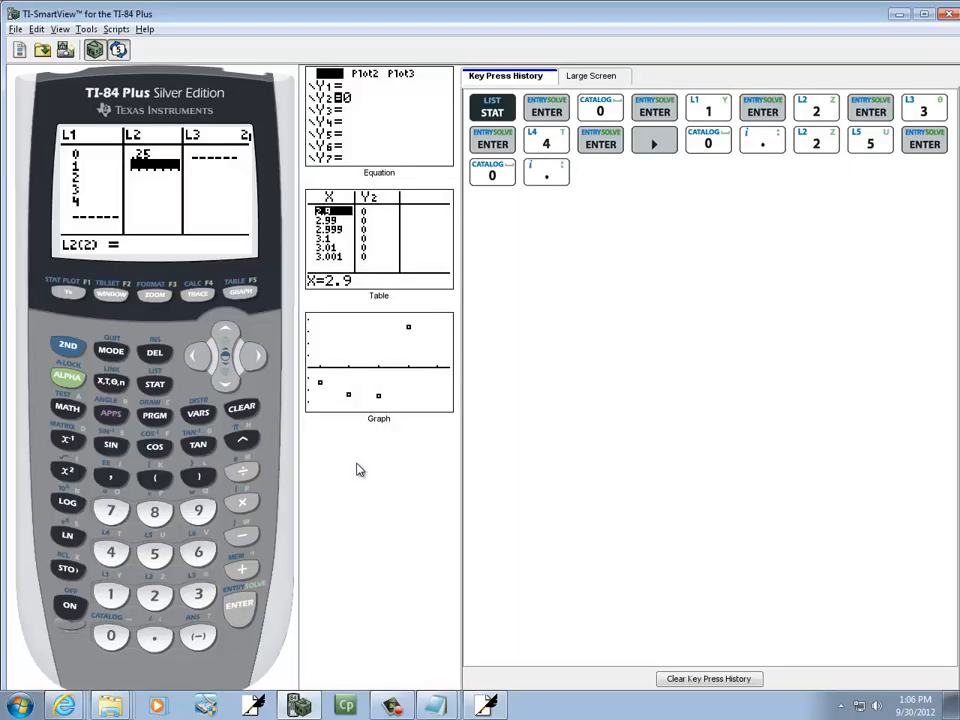
{"action": "left_click", "coordinate": [239, 604]}
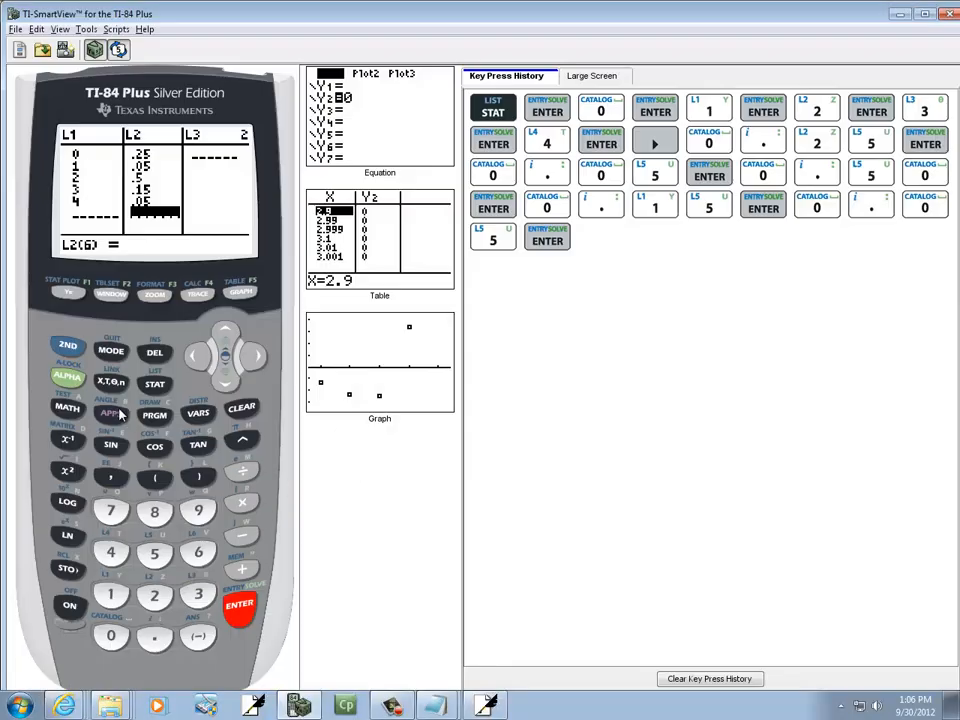
Step: Quit to the home screen and run 1-Var Stats L1,L2 from STAT CALC
{"action": "left_click", "coordinate": [111, 350]}
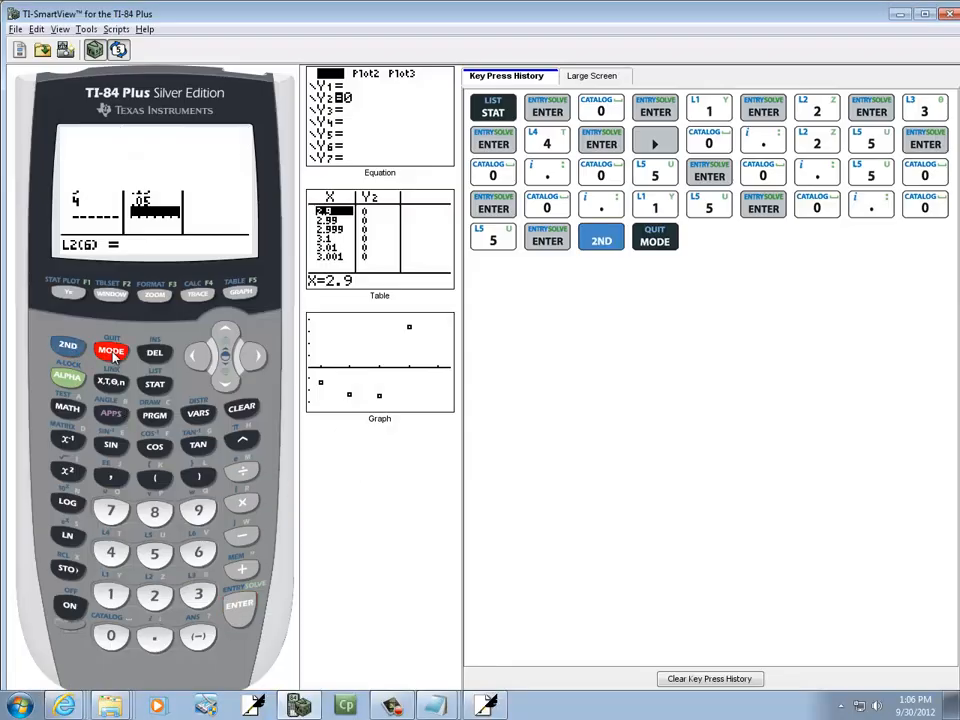
{"action": "left_click", "coordinate": [110, 350]}
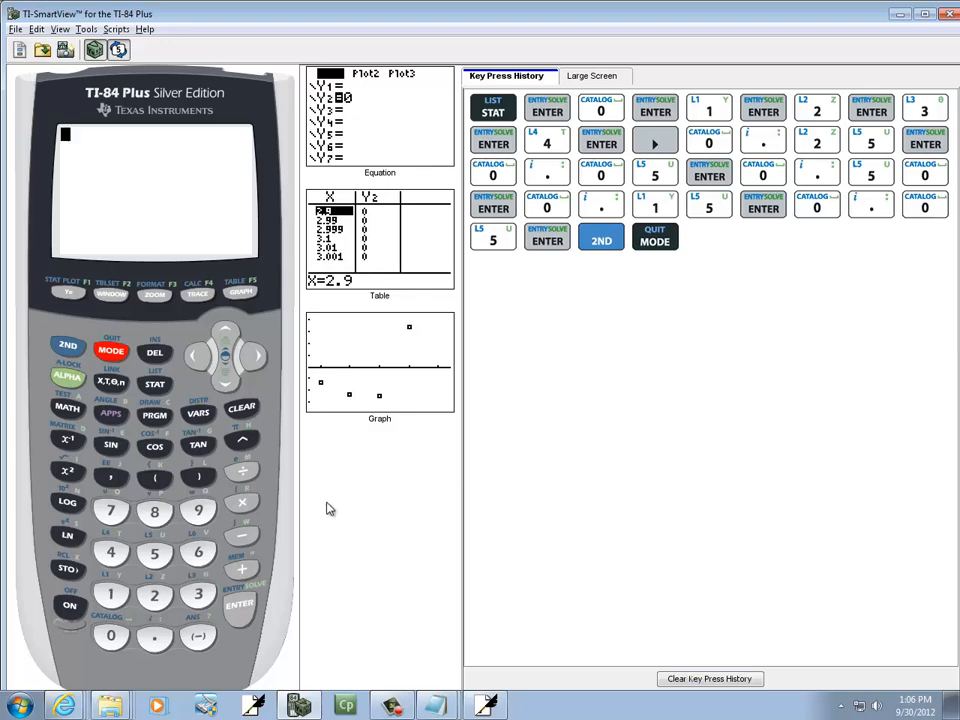
{"action": "left_click", "coordinate": [154, 384]}
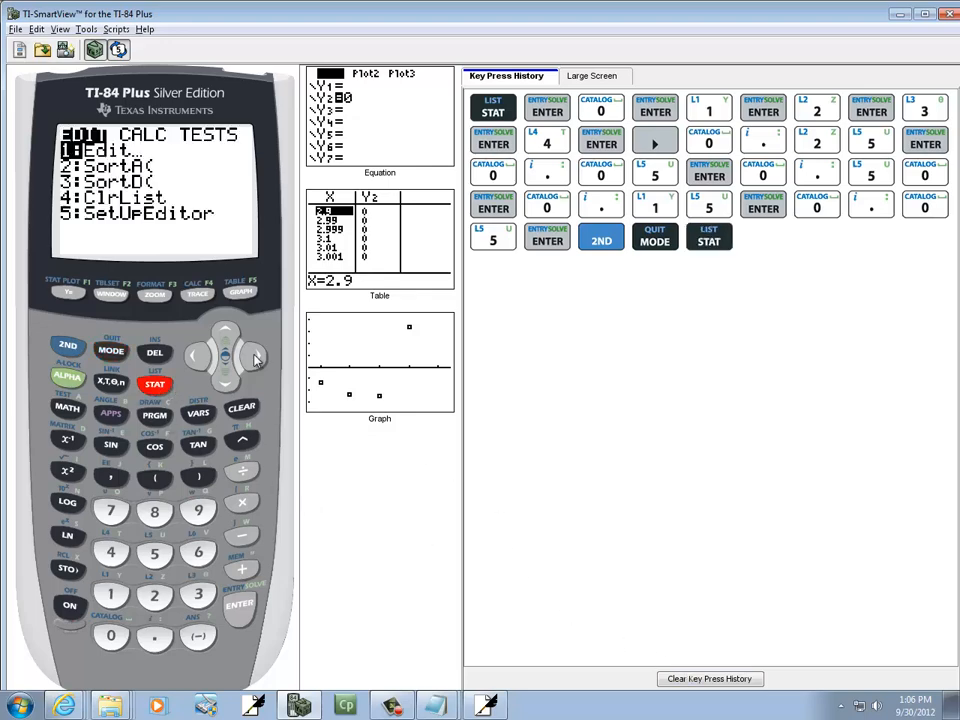
{"action": "left_click", "coordinate": [256, 357]}
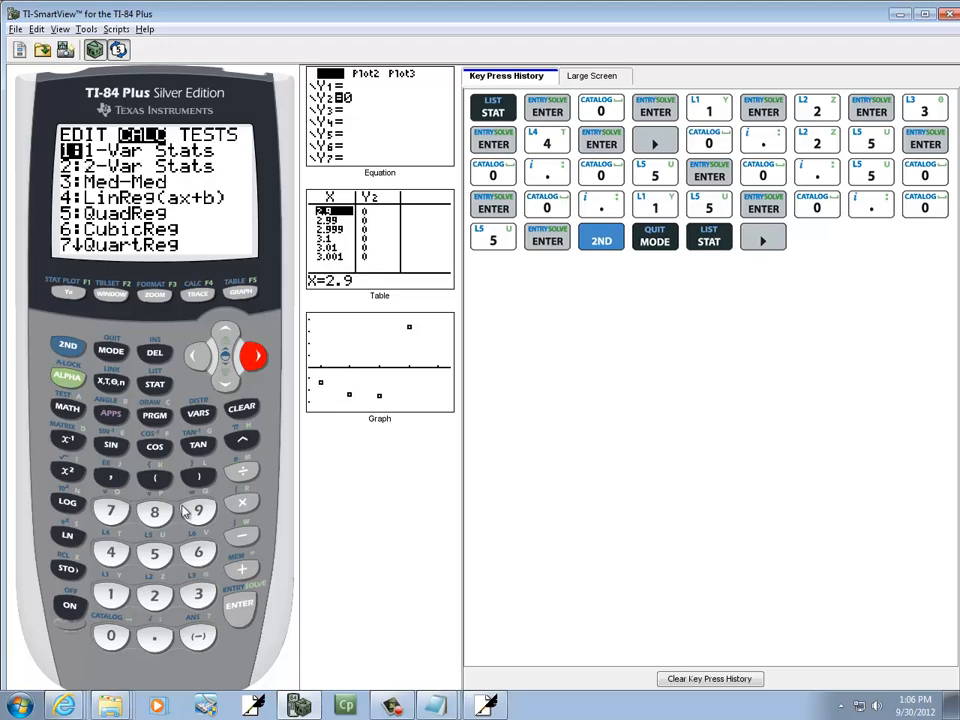
{"action": "left_click", "coordinate": [239, 604]}
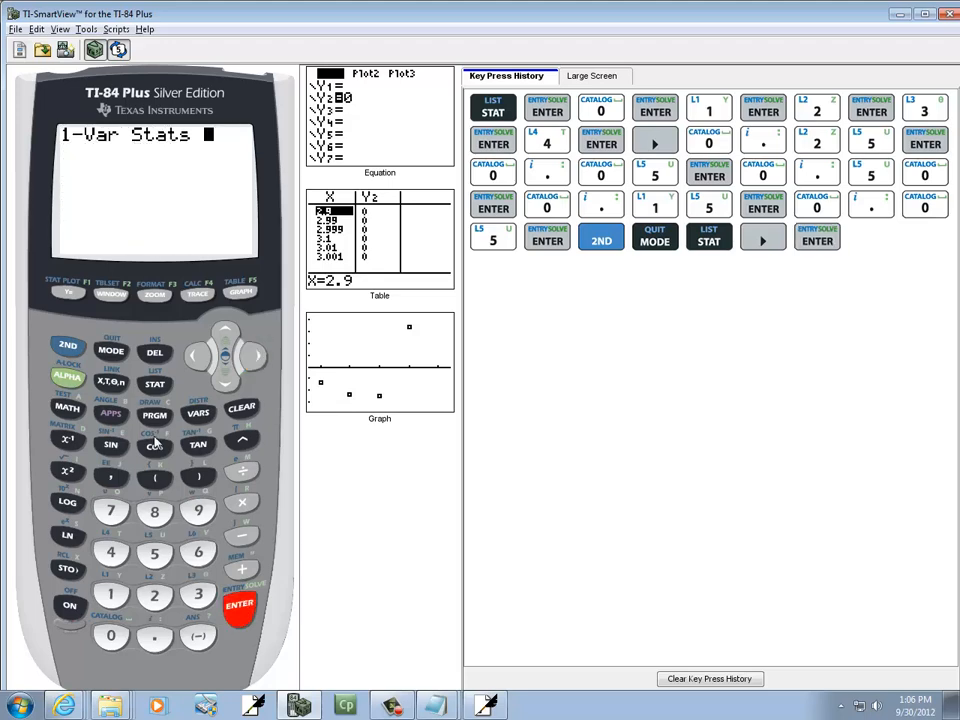
{"action": "left_click", "coordinate": [67, 350]}
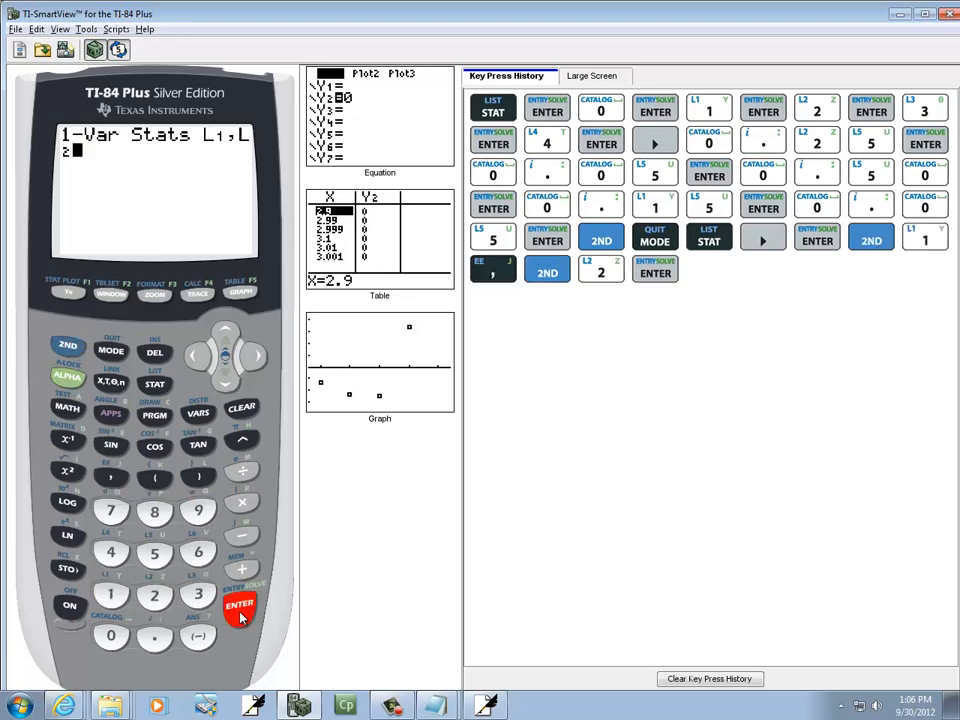
{"action": "left_click", "coordinate": [239, 606]}
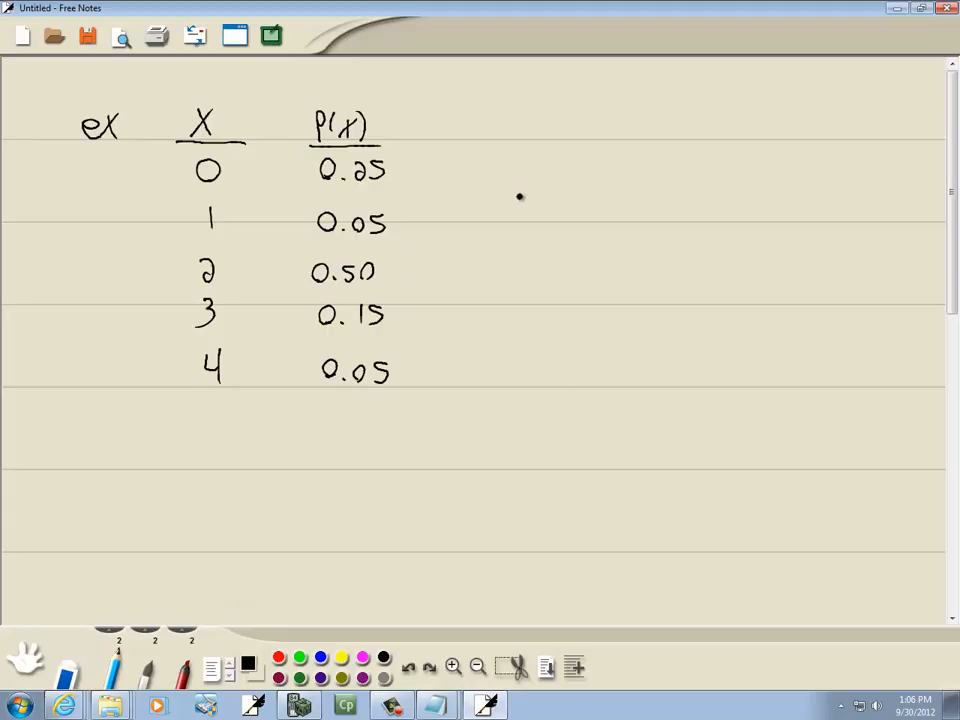
Step: Glance at the notes table, then return to TI-SmartView showing mean 1.7 and σx ≈ 1.1446
{"action": "left_click_drag", "start_coordinate": [500, 205], "coordinate": [560, 210]}
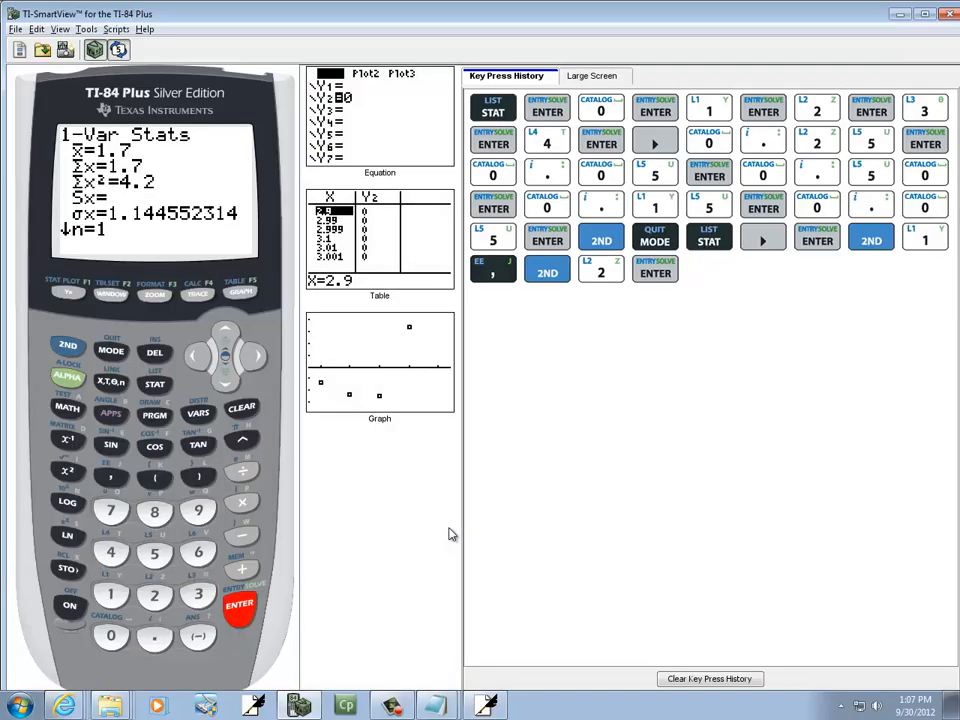
{"action": "mouse_move", "coordinate": [182, 407]}
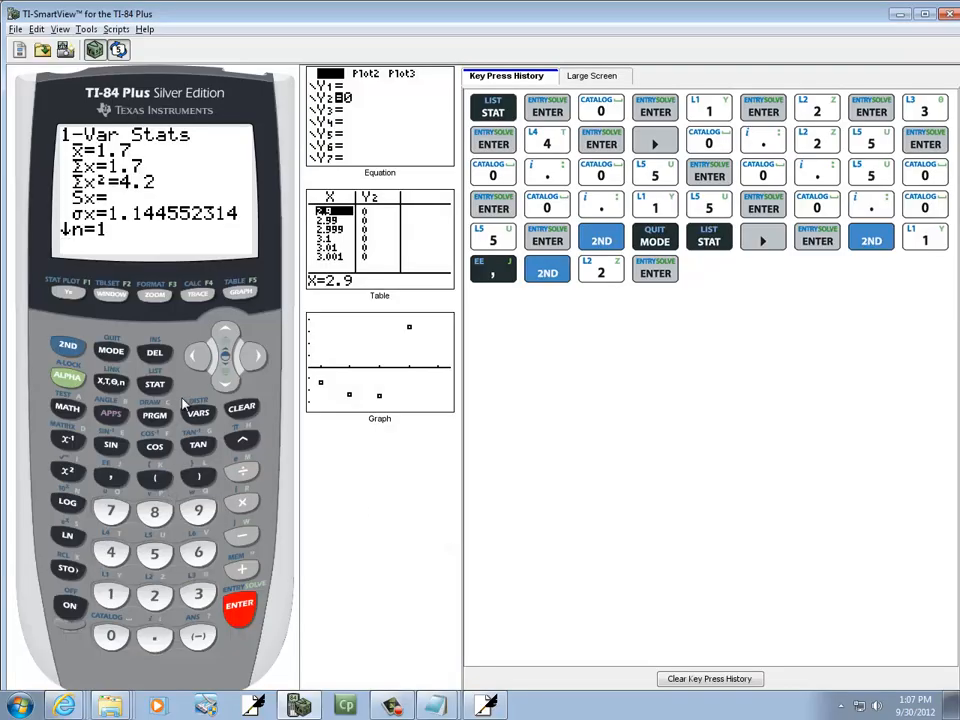
Step: Paste σx from VARS 5:Statistics onto a new home-screen line
{"action": "left_click", "coordinate": [197, 413]}
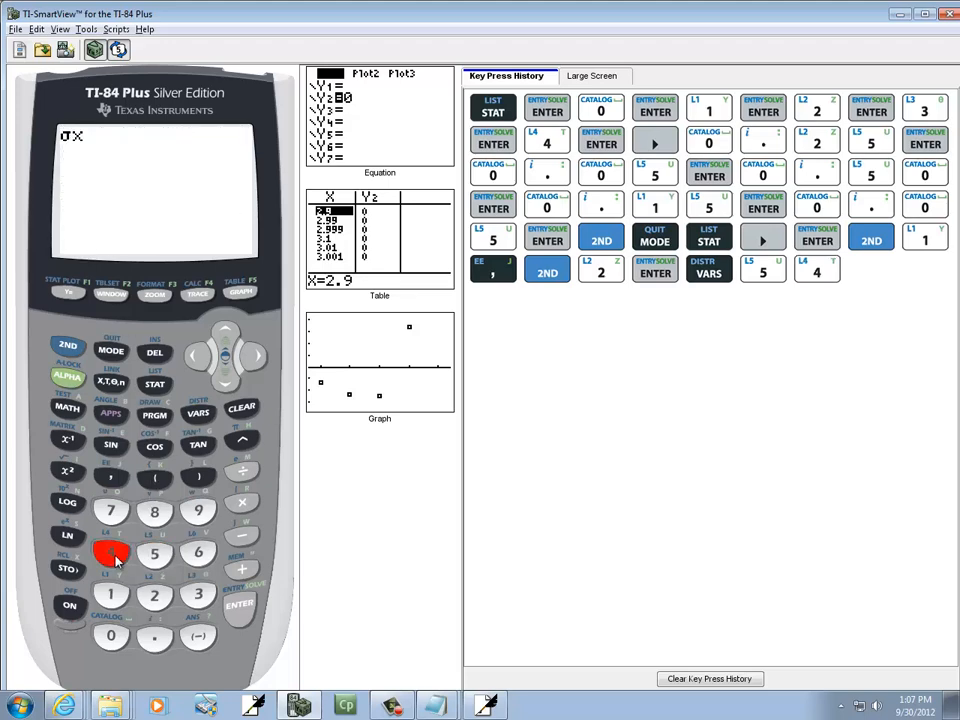
Step: Square σx and evaluate it to get the variance 1.31
{"action": "left_click", "coordinate": [64, 470]}
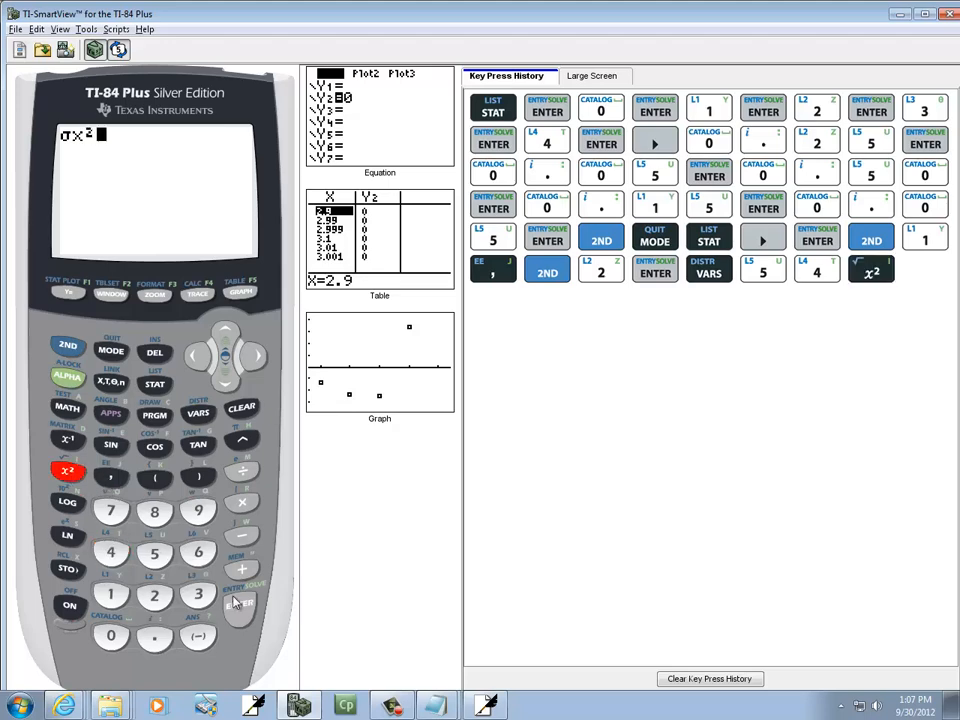
{"action": "left_click", "coordinate": [238, 605]}
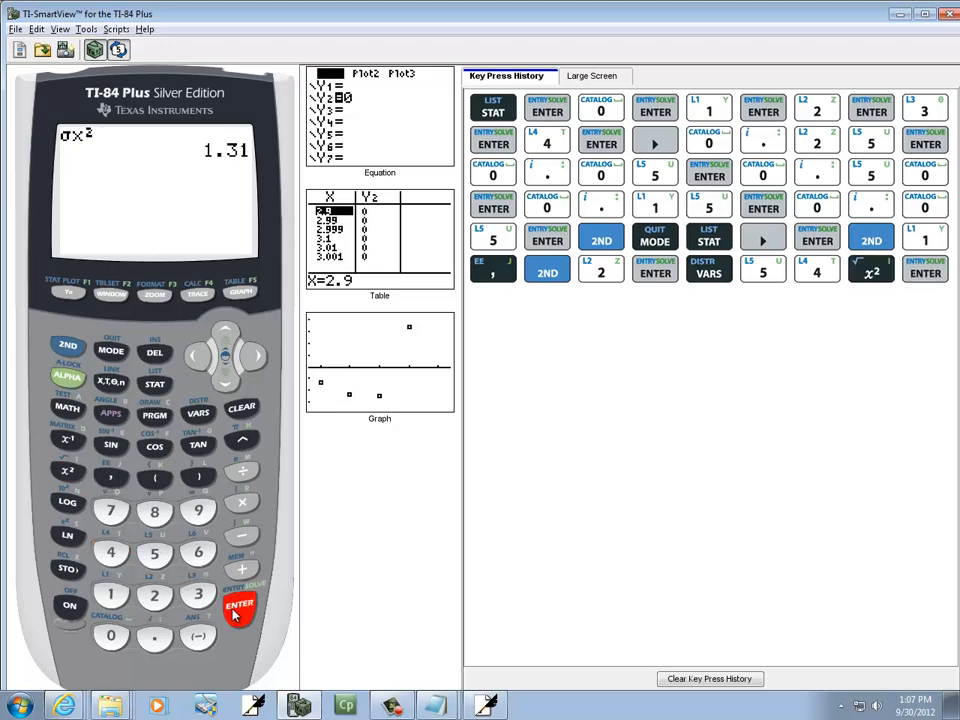